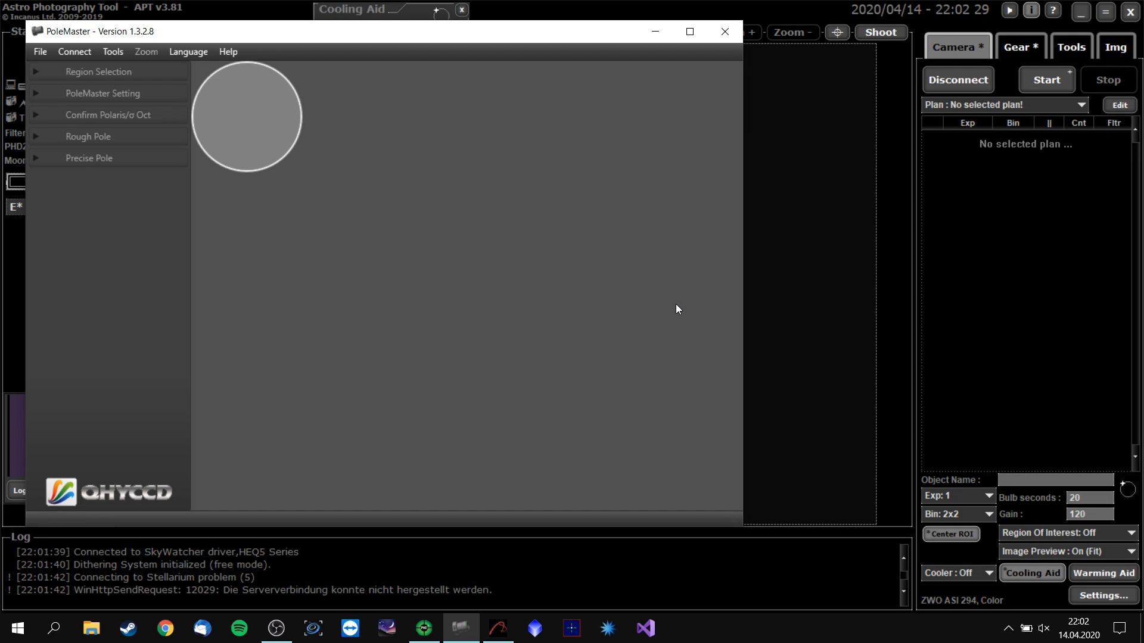
pyautogui.moveTo(69, 65)
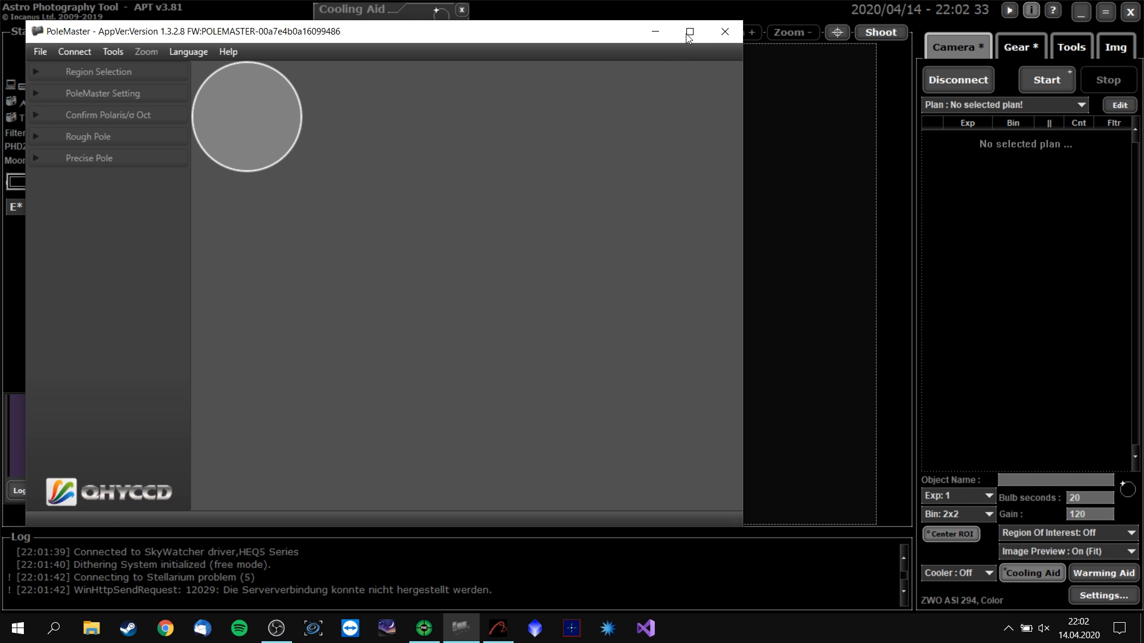
# Step: Maximize PoleMaster, finish exposure setup, and rotate the star template to match Polaris
pyautogui.click(687, 31)
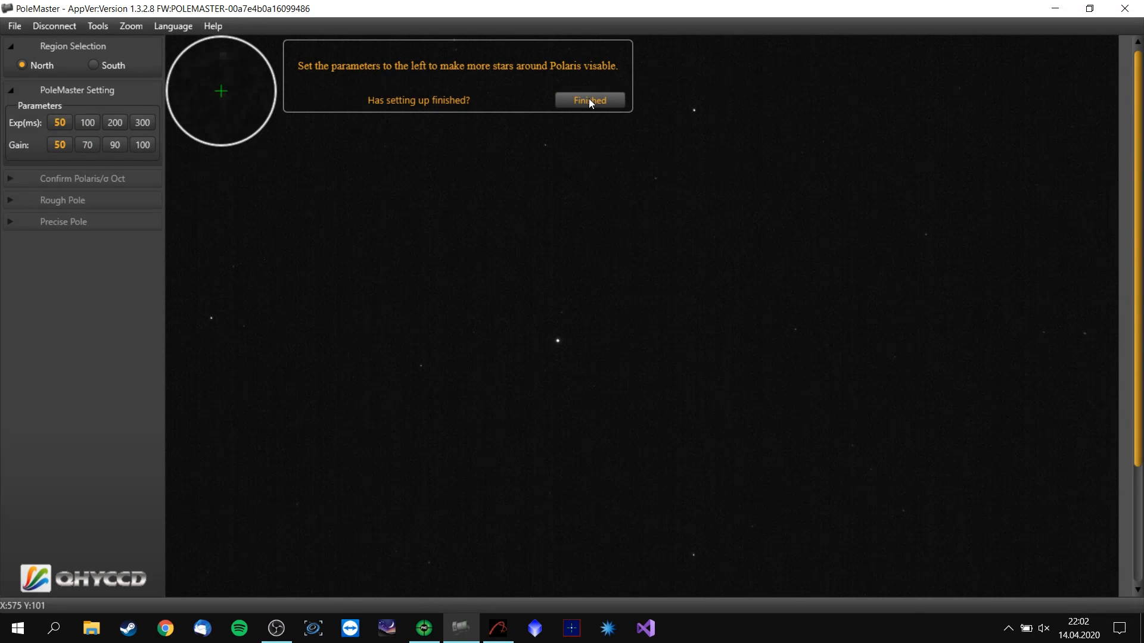
pyautogui.click(587, 100)
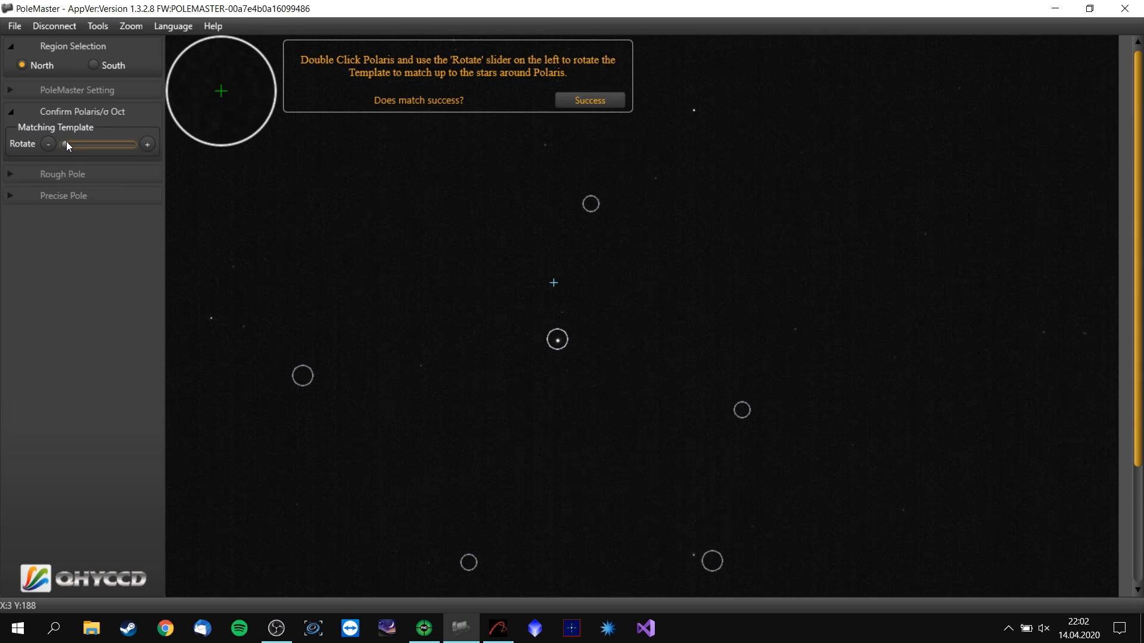
pyautogui.moveTo(66, 144); pyautogui.dragTo(97, 144)
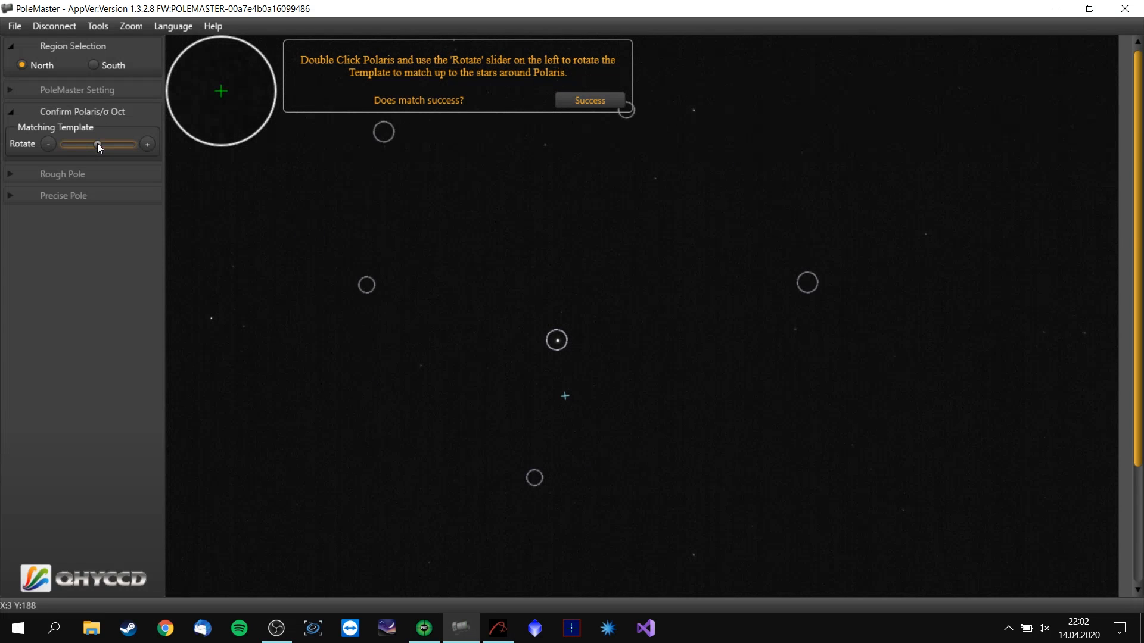
pyautogui.moveTo(96, 145); pyautogui.dragTo(108, 145)
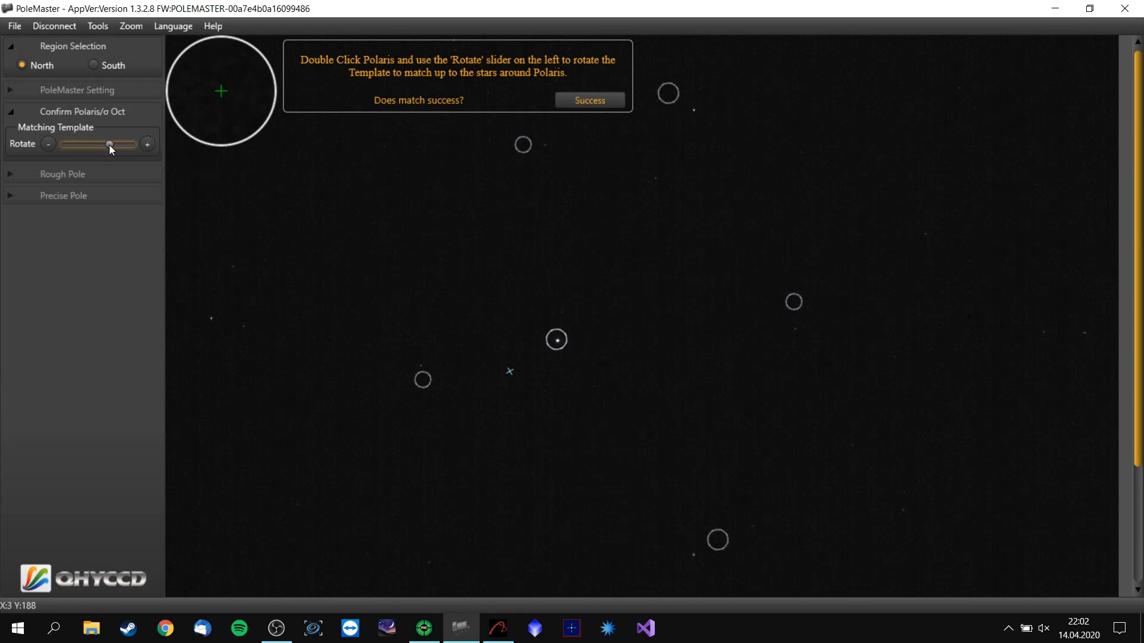
pyautogui.click(146, 144)
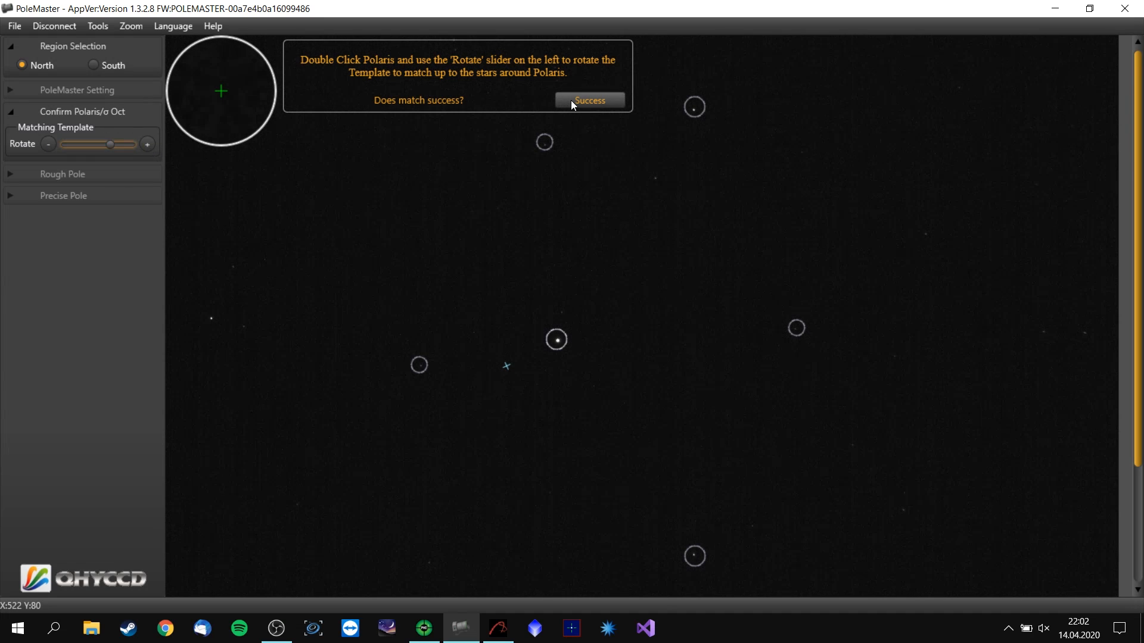
pyautogui.click(589, 100)
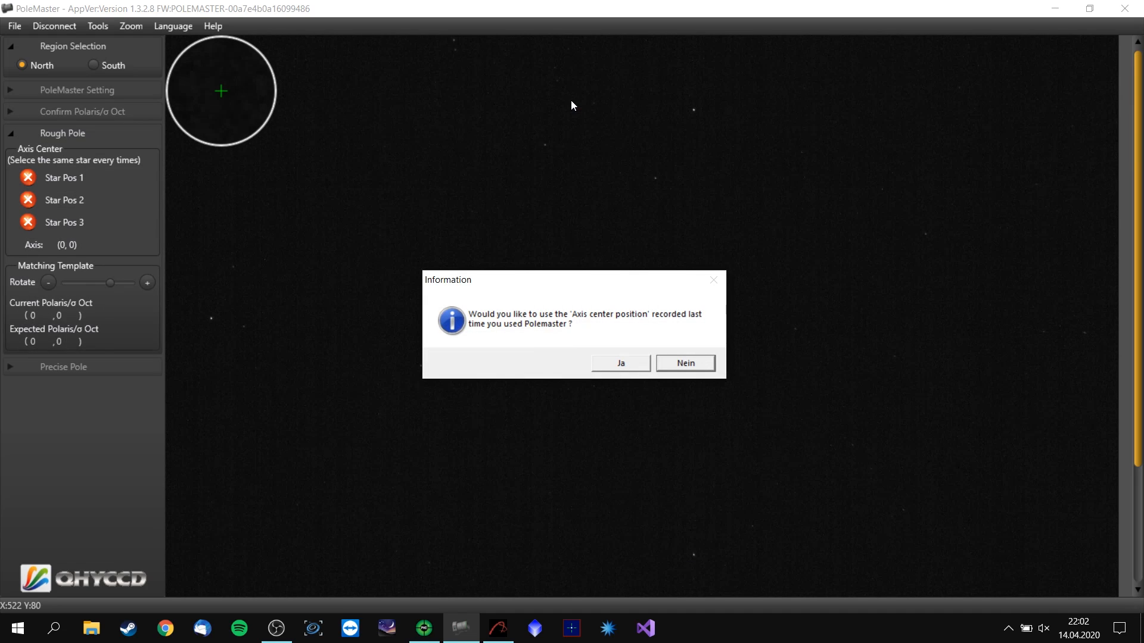
pyautogui.moveTo(655, 333)
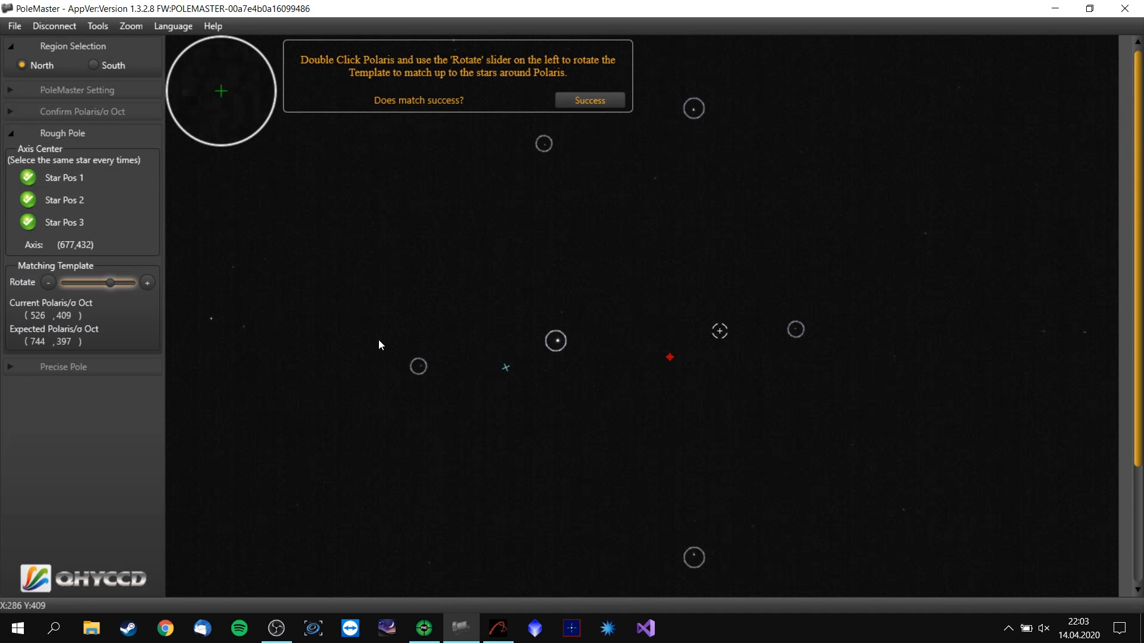
# Step: Confirm the template match to proceed with rough alignment on Polaris
pyautogui.click(587, 100)
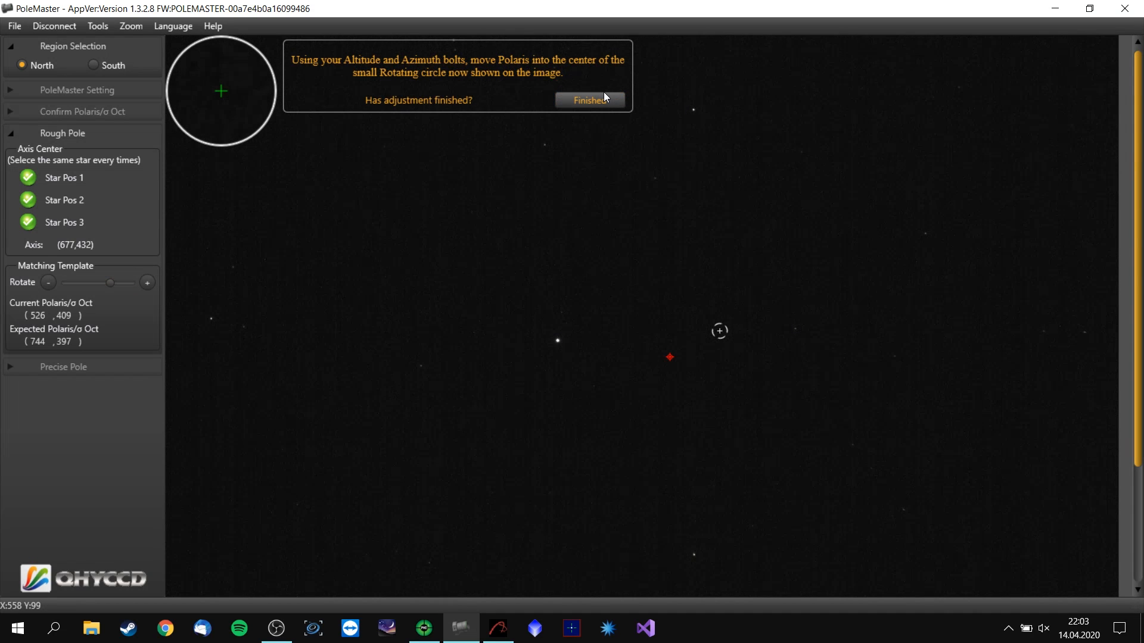
pyautogui.moveTo(657, 524)
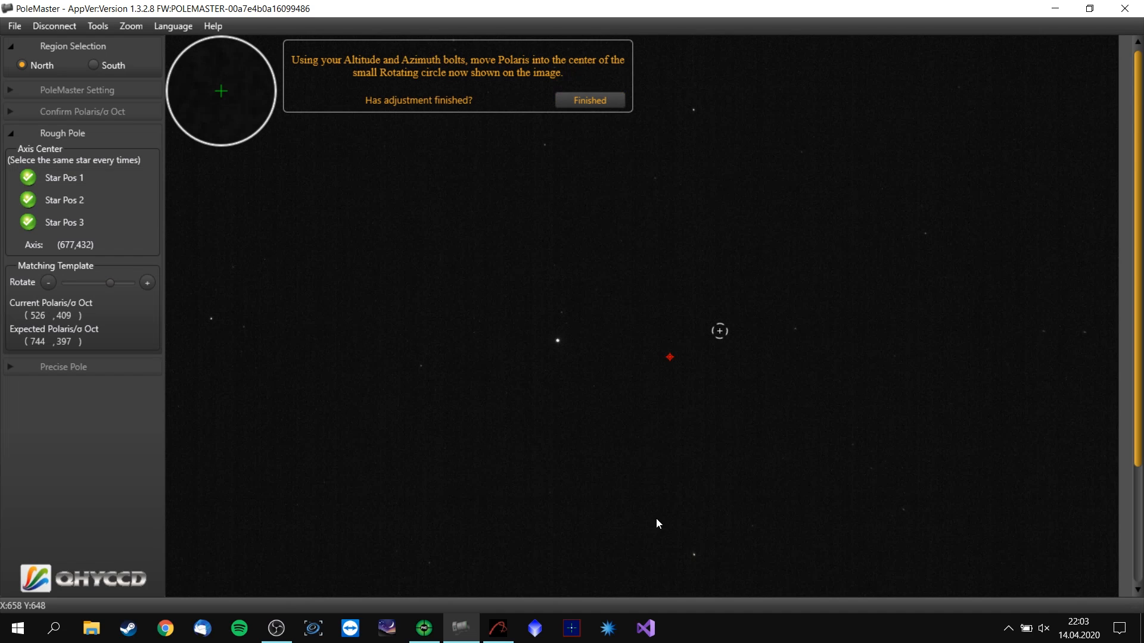
pyautogui.moveTo(730, 356)
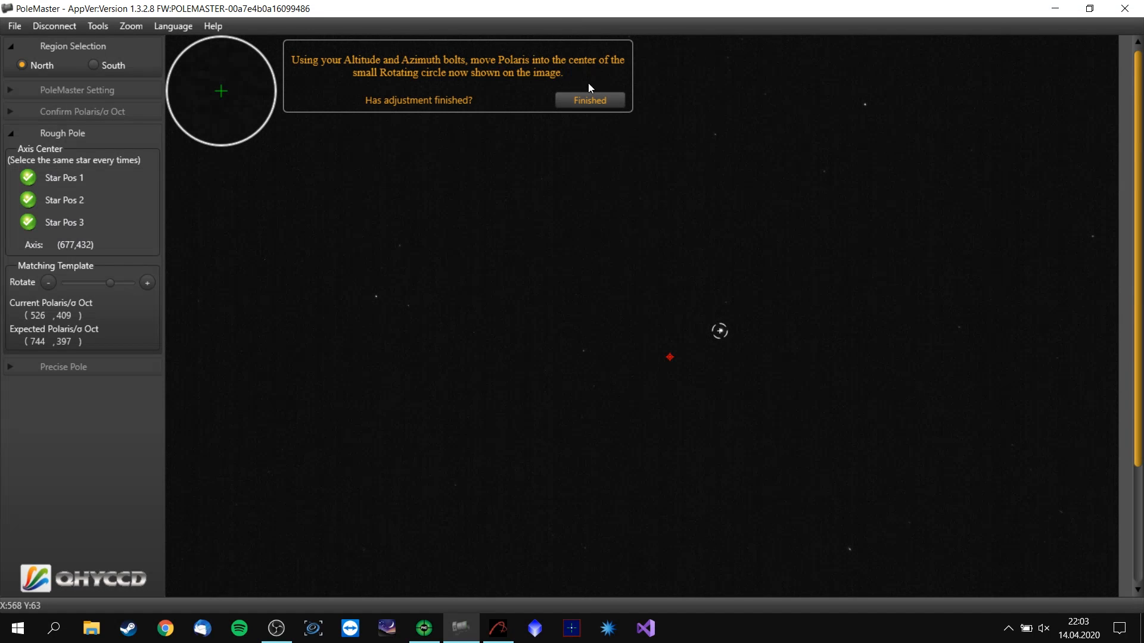
# Step: Confirm Polaris is centred and start PoleMaster's precise pole monitoring
pyautogui.click(589, 100)
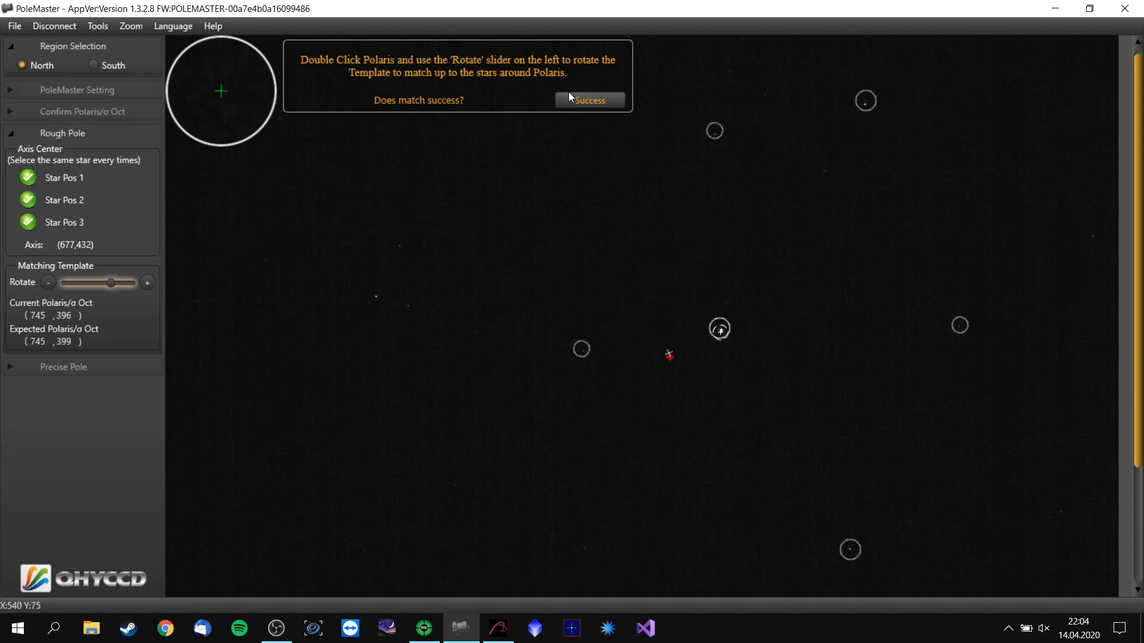
pyautogui.click(589, 100)
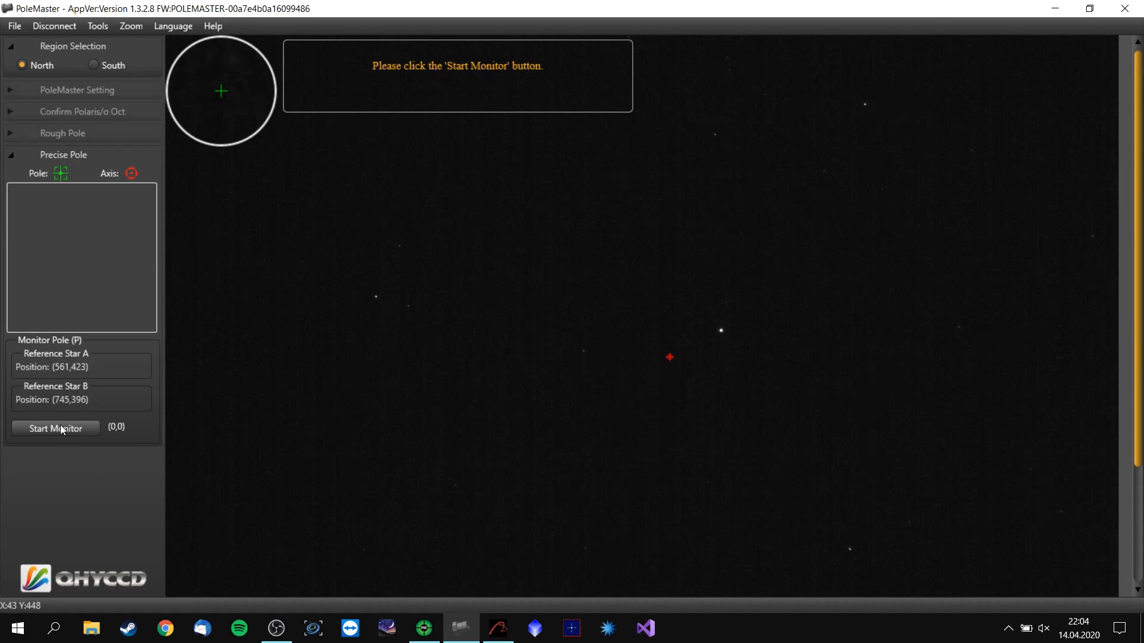
pyautogui.click(56, 428)
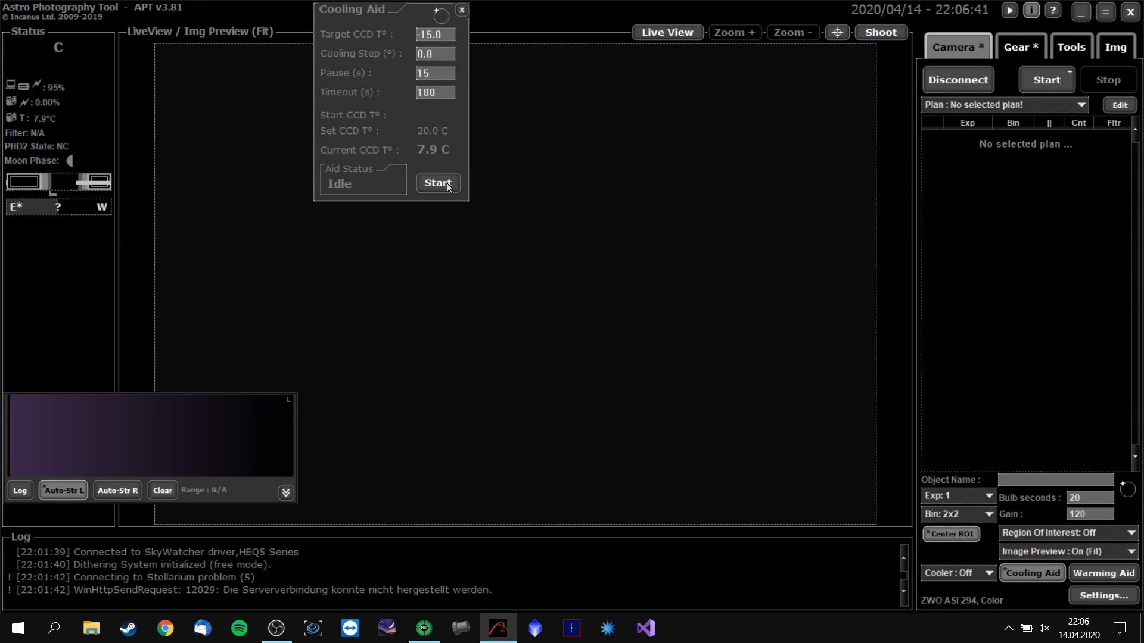
# Step: Start camera cooling toward −15 °C in one step and connect PHD2's guide camera and mount
pyautogui.click(437, 182)
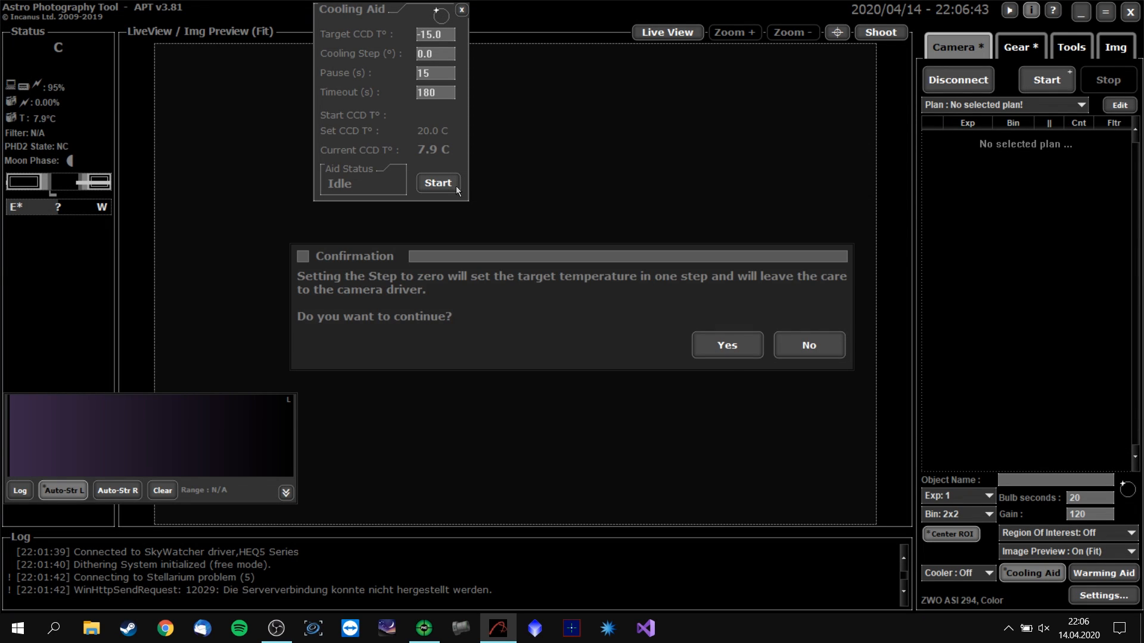
pyautogui.click(725, 345)
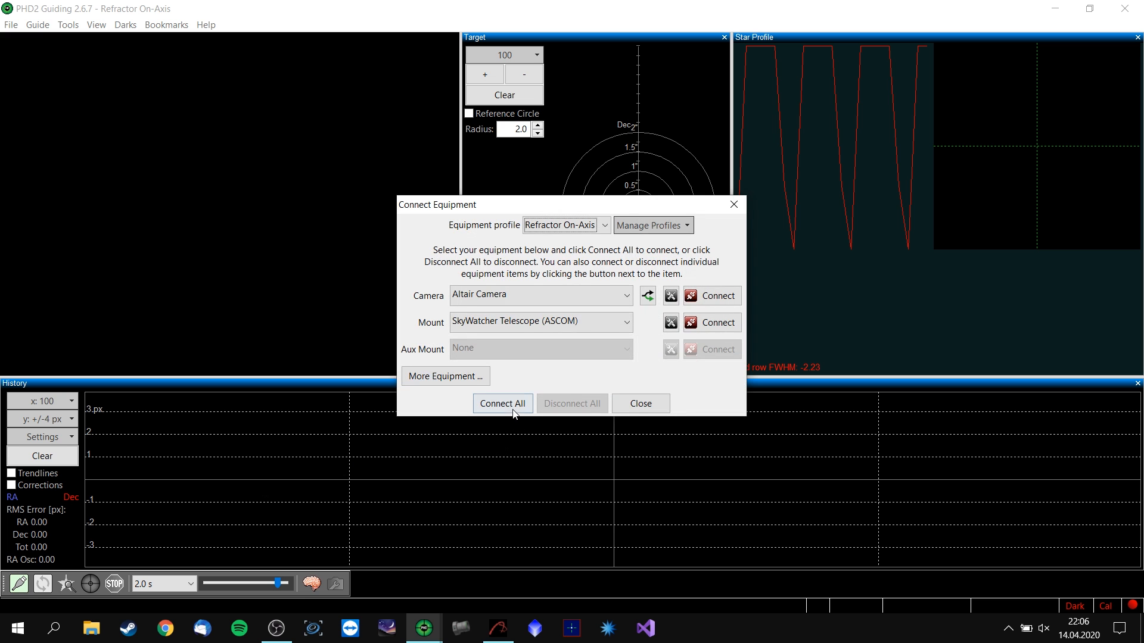
pyautogui.click(501, 404)
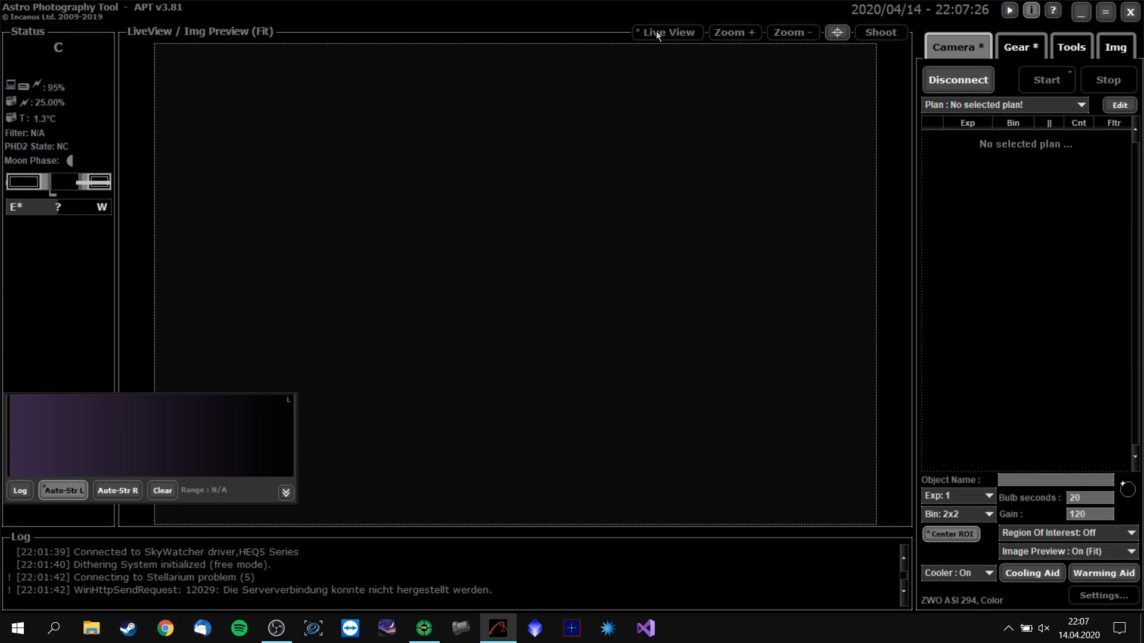
# Step: Capture a live frame and plate-solve it in Point Craft near the celestial pole
pyautogui.click(665, 32)
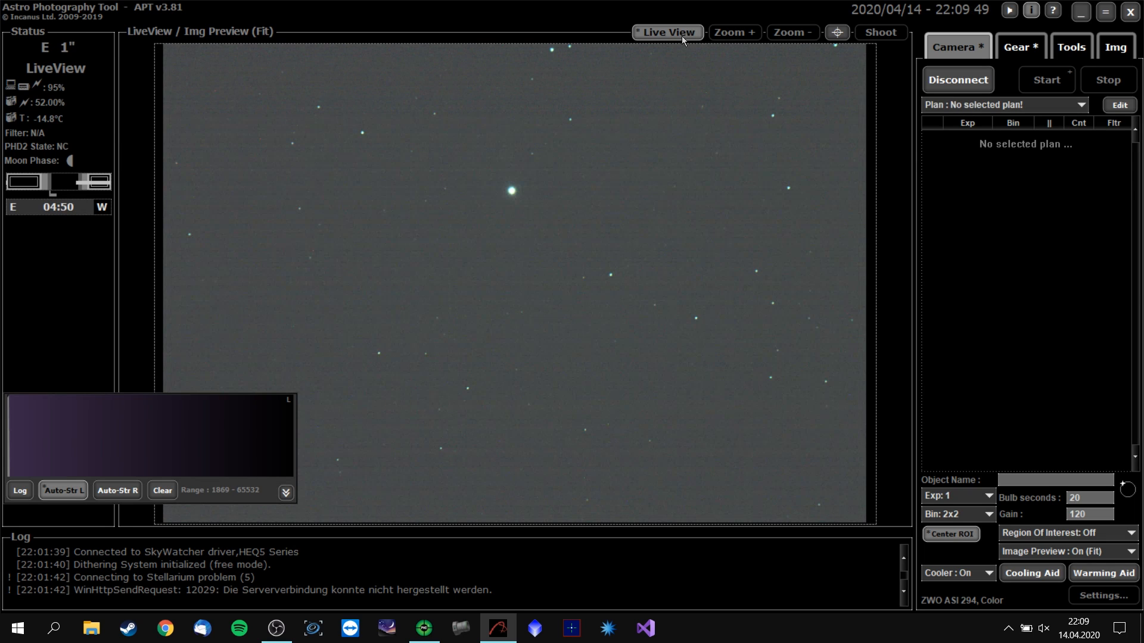
pyautogui.click(1020, 46)
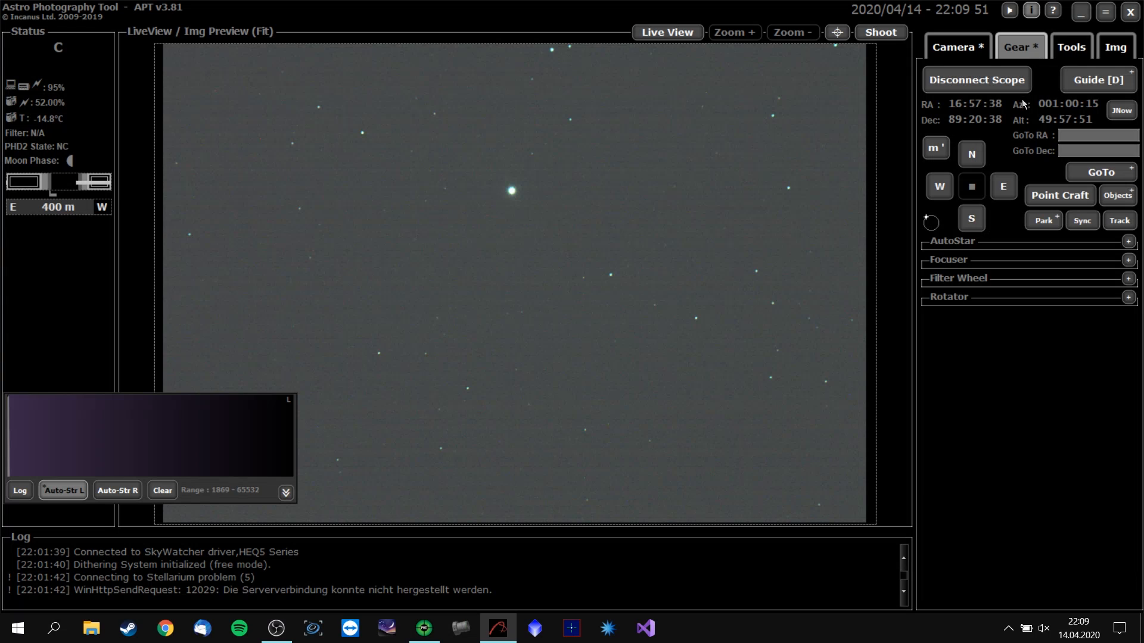
pyautogui.click(1058, 194)
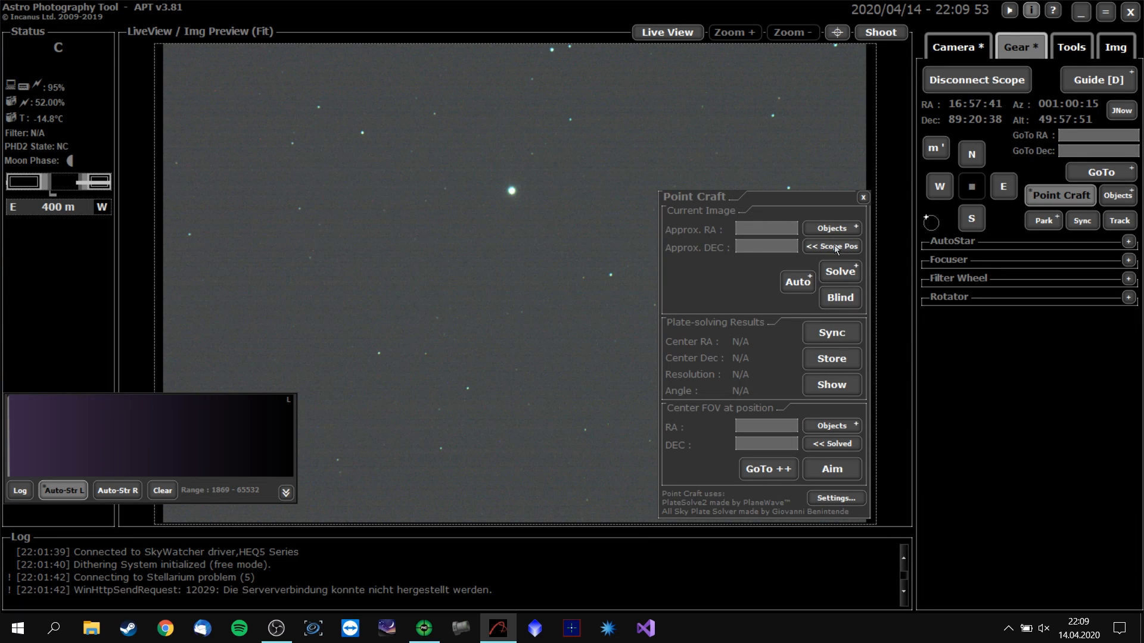
pyautogui.click(831, 247)
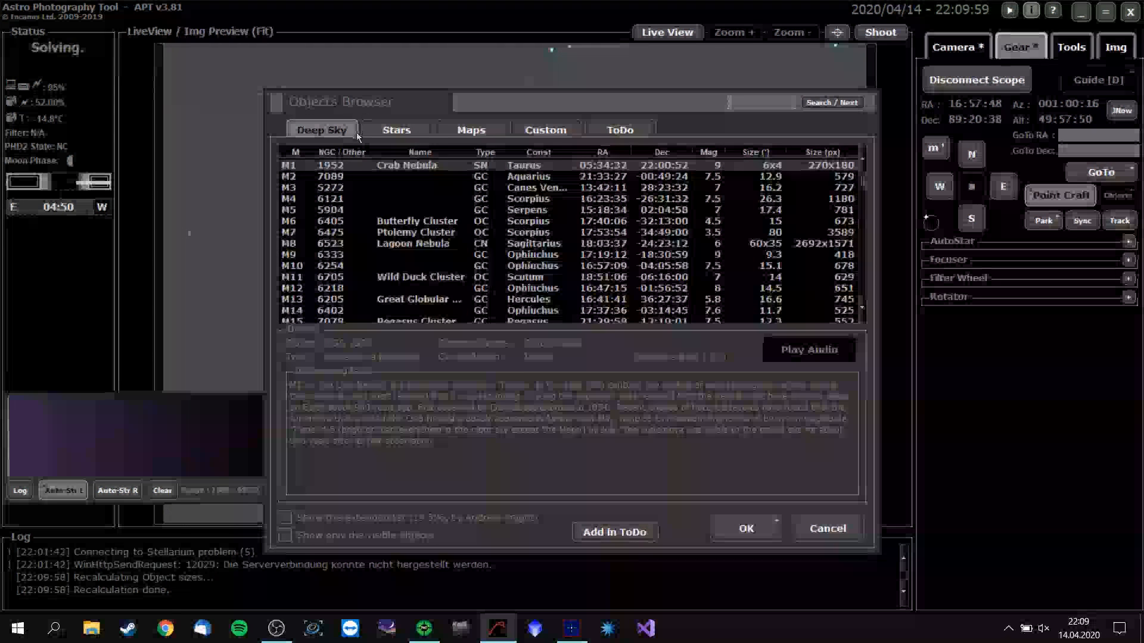
# Step: Choose Dubhe from the bright-star catalogue as target and request a mount sync
pyautogui.click(396, 130)
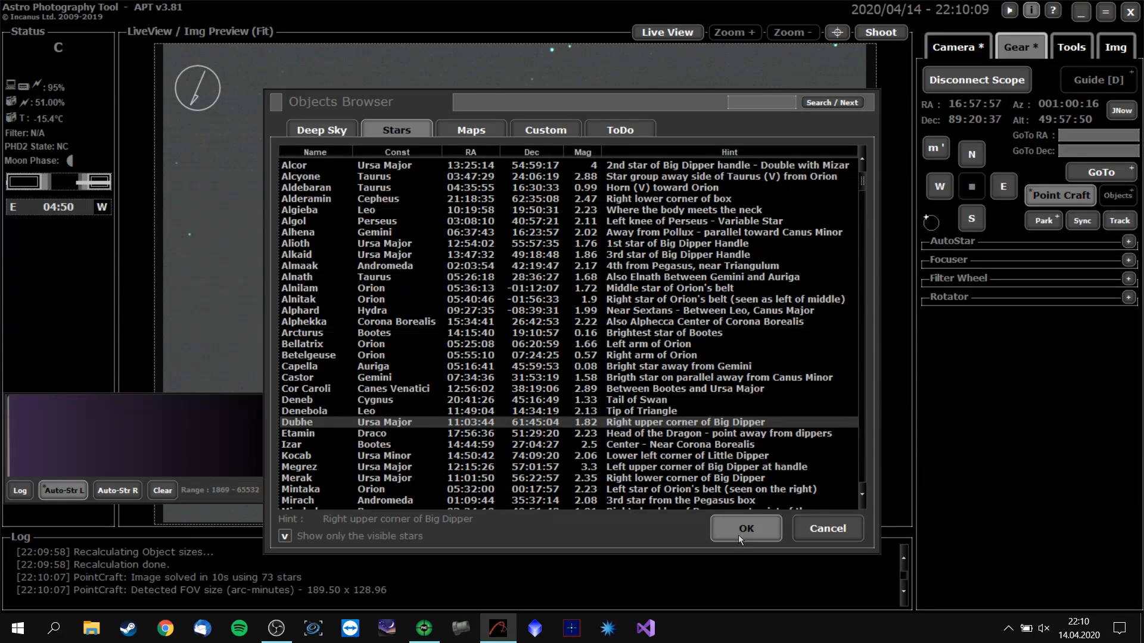
pyautogui.click(743, 528)
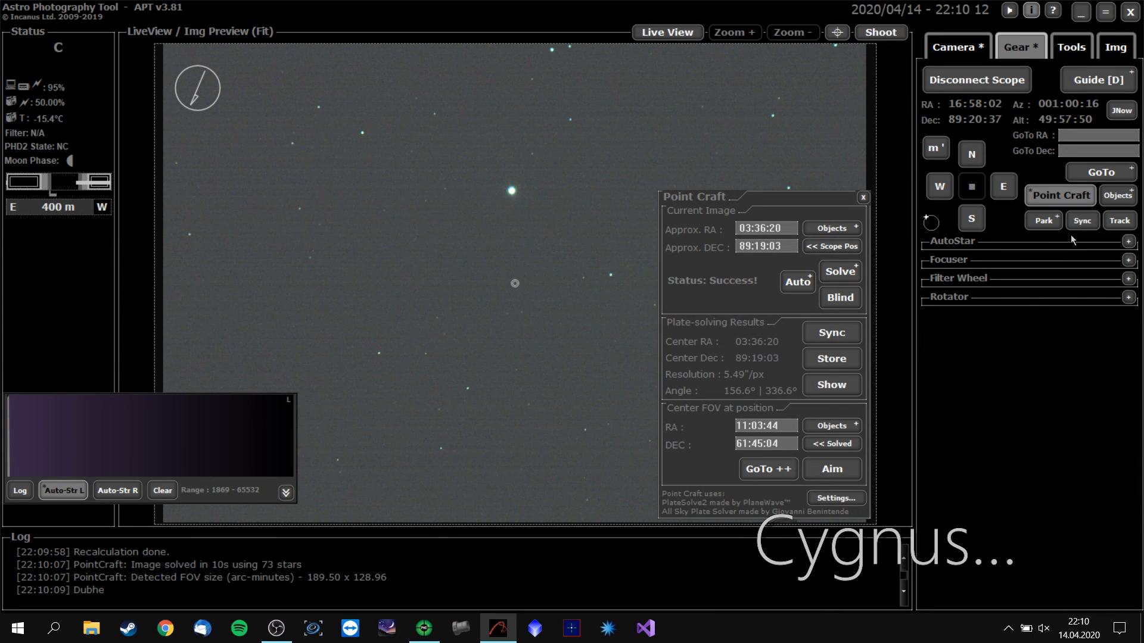
pyautogui.click(830, 332)
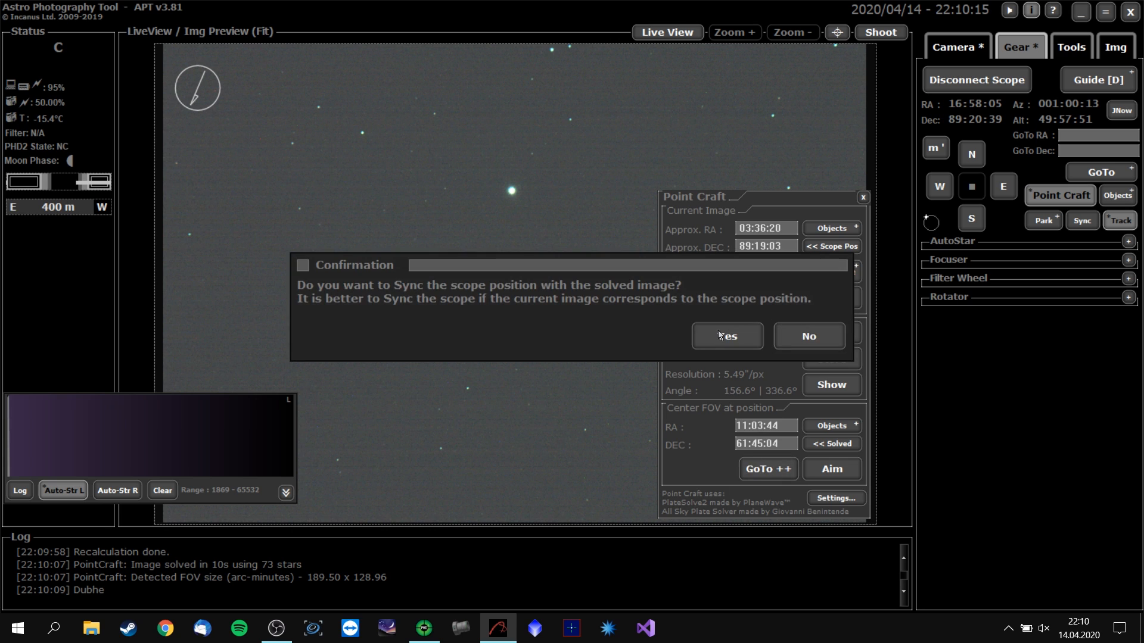
# Step: Confirm syncing the mount to the plate-solved position
pyautogui.click(725, 336)
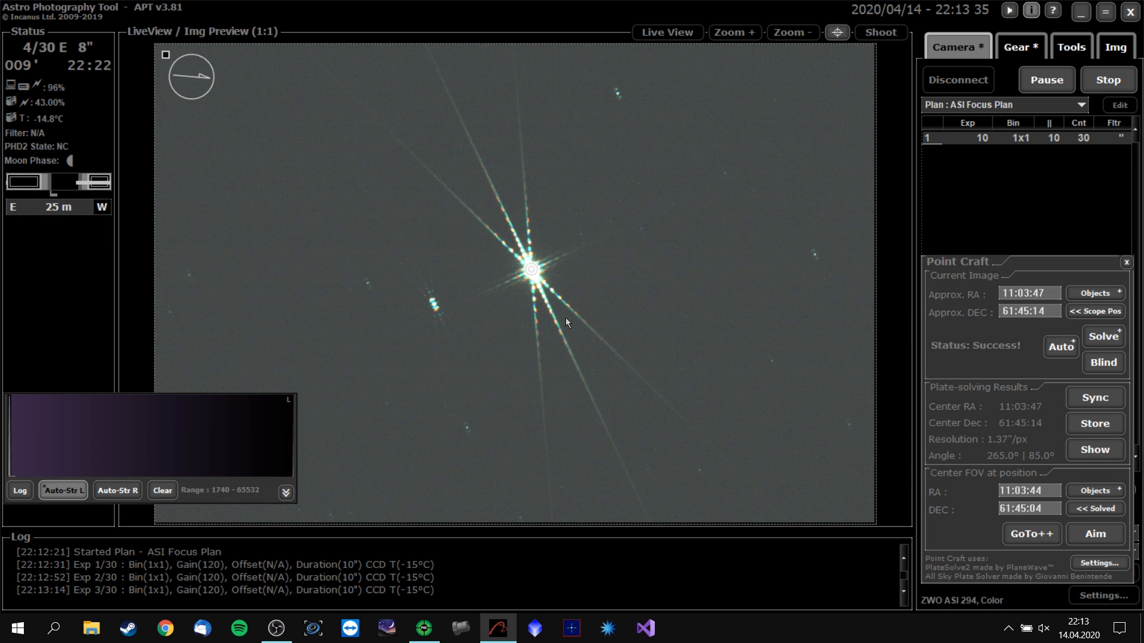
pyautogui.moveTo(539, 289)
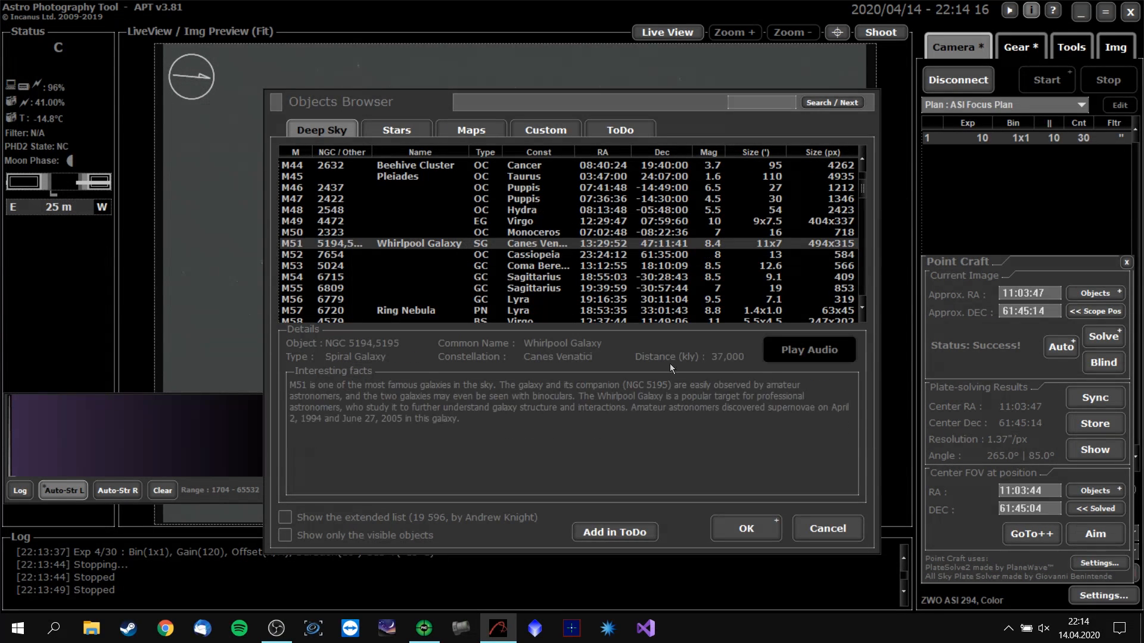
# Step: Set M51 Whirlpool Galaxy as the GoTo target and switch over to PHD2 guiding
pyautogui.click(744, 527)
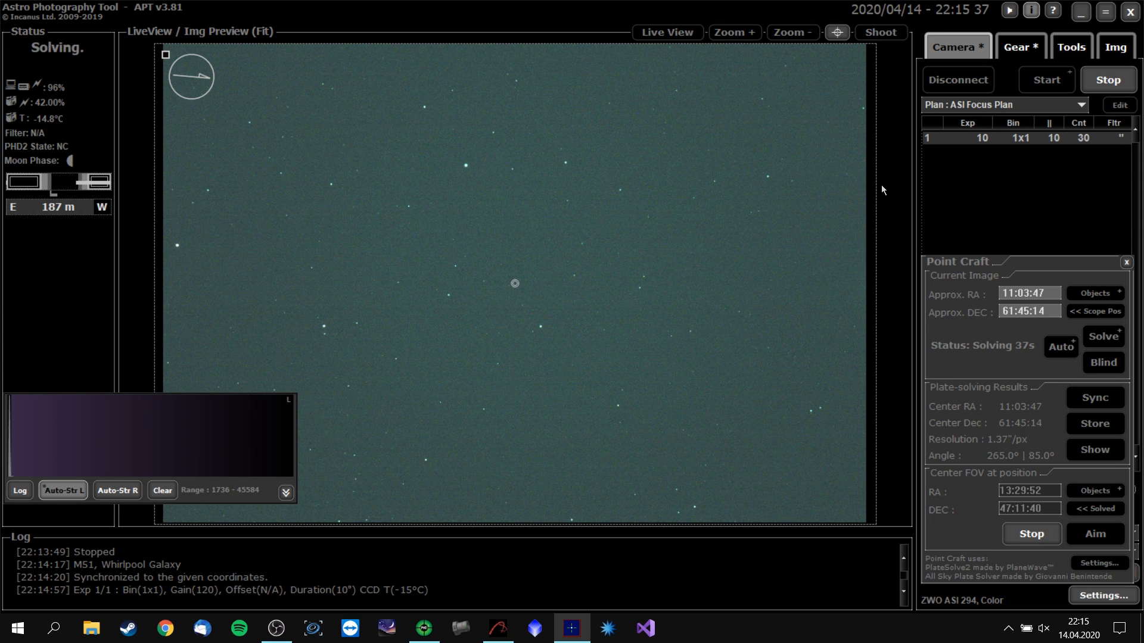
pyautogui.moveTo(781, 340)
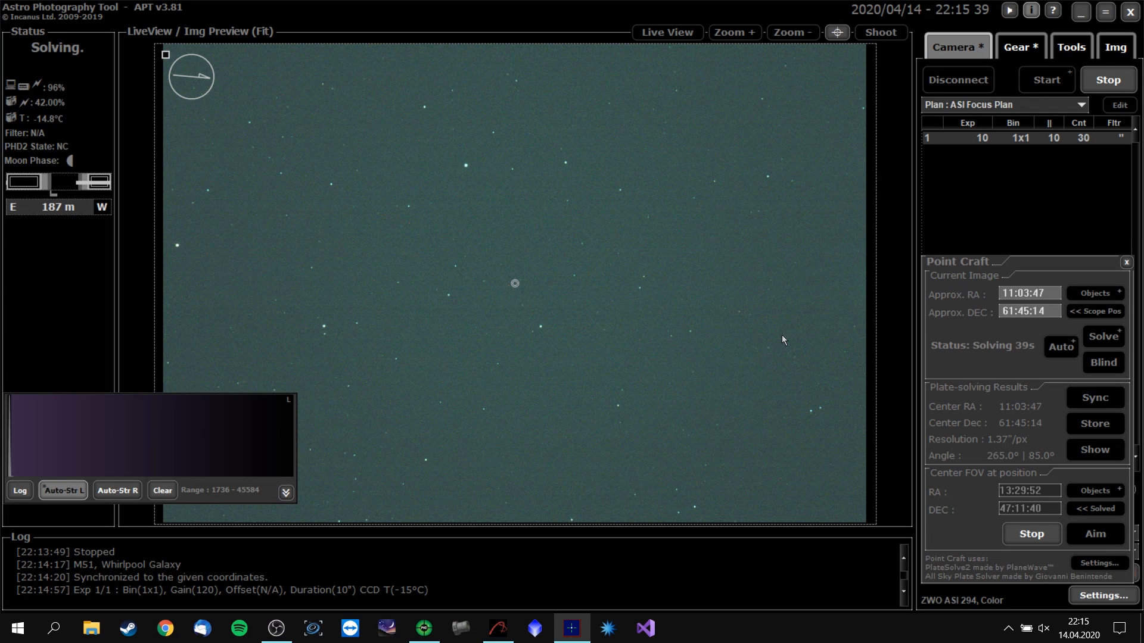
pyautogui.moveTo(729, 394)
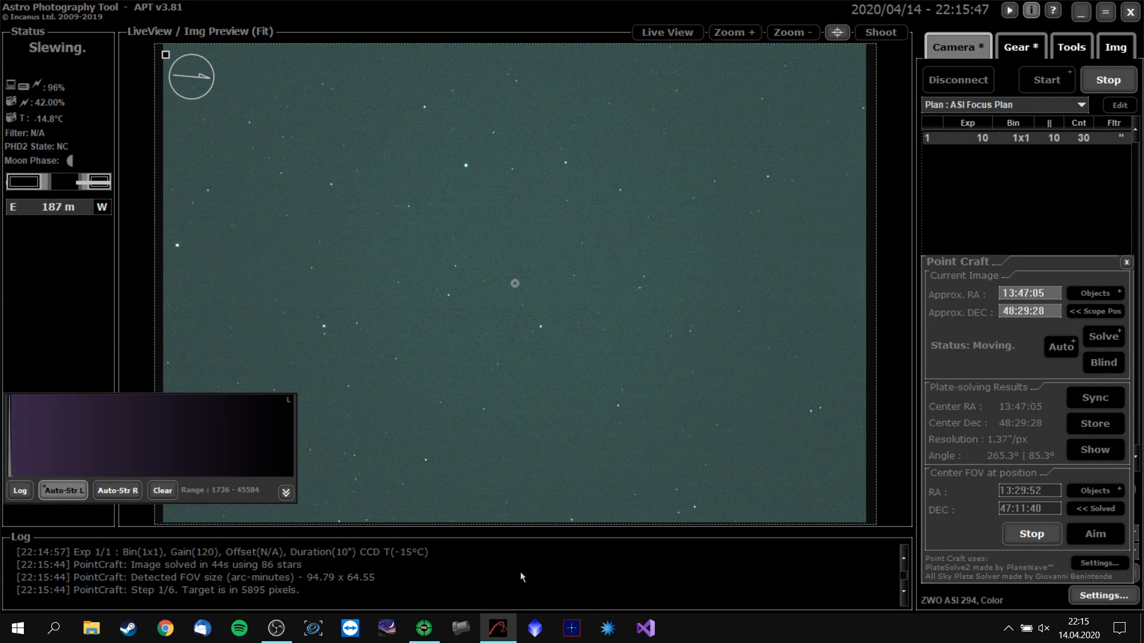
pyautogui.moveTo(635, 565)
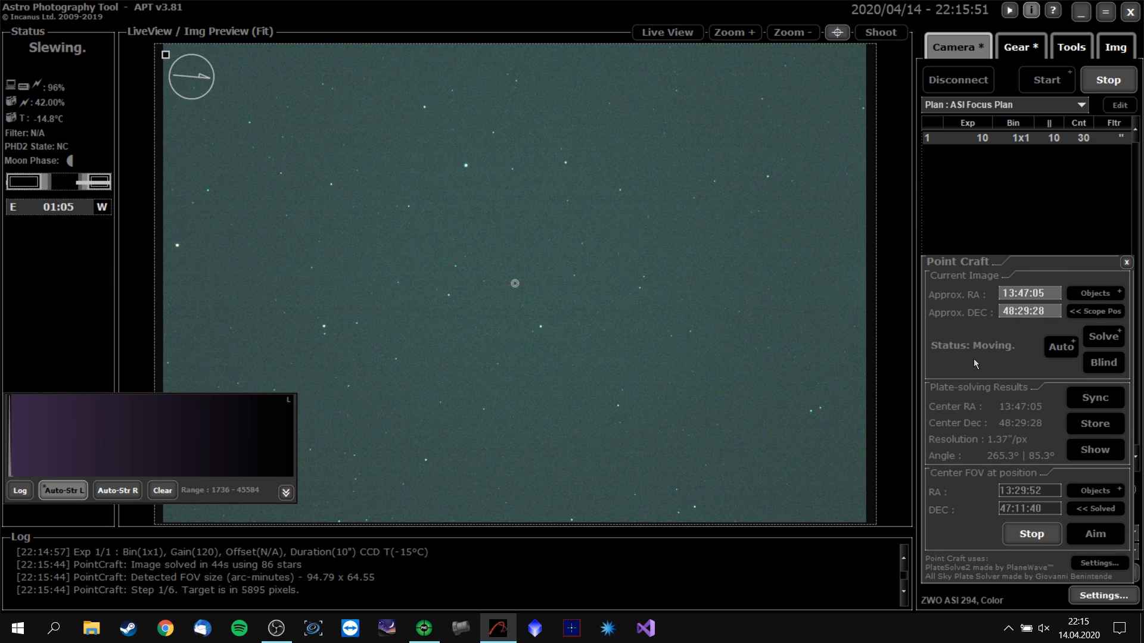
pyautogui.click(422, 628)
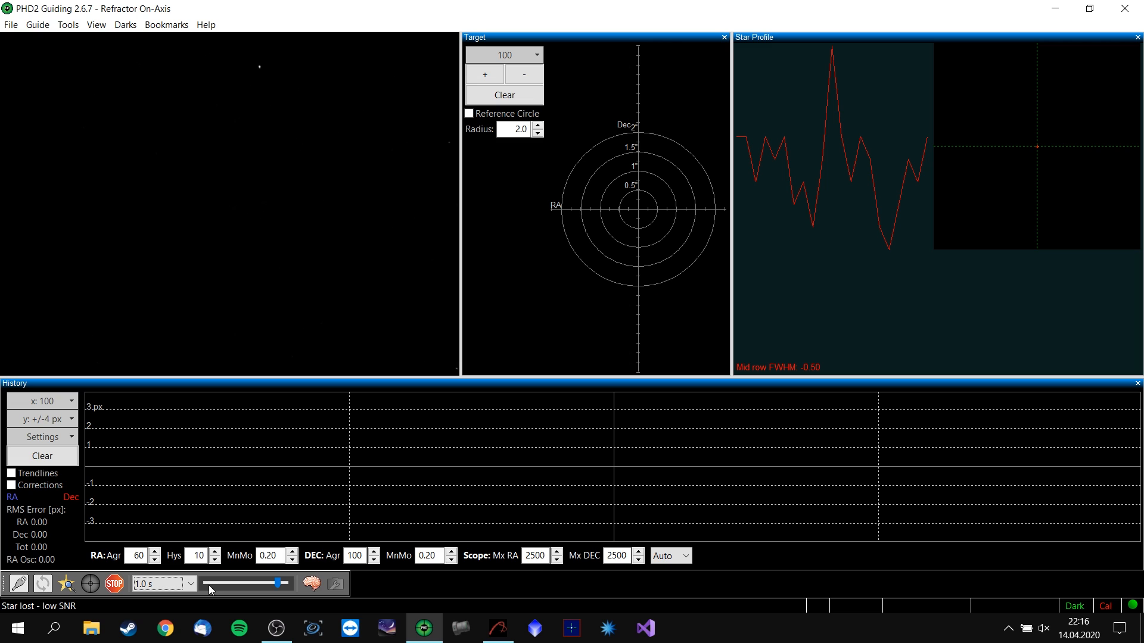